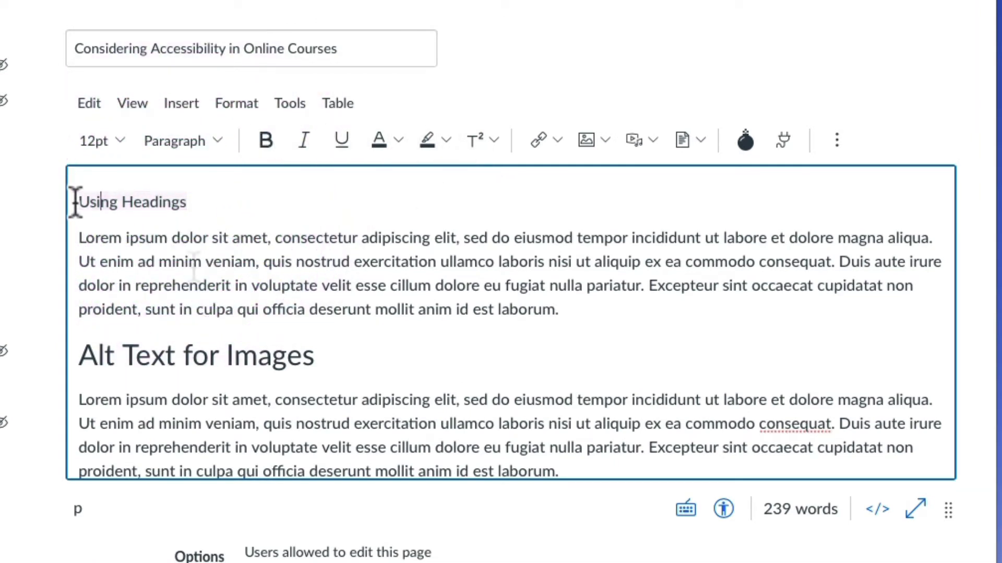
Format the 'Using Headings' line as Heading 2 to match 'Alt Text for Images'.
double_click(131, 201)
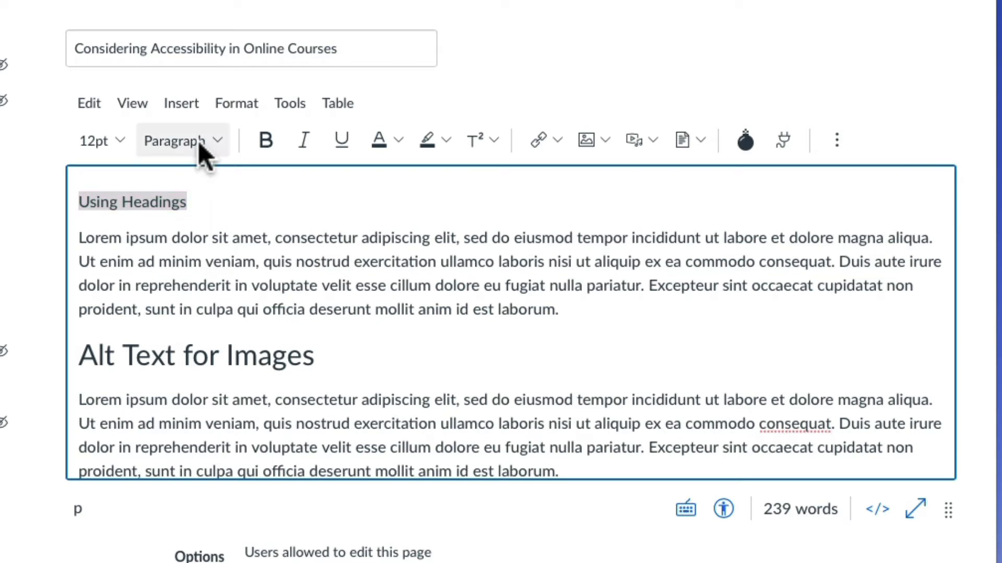
left_click(180, 139)
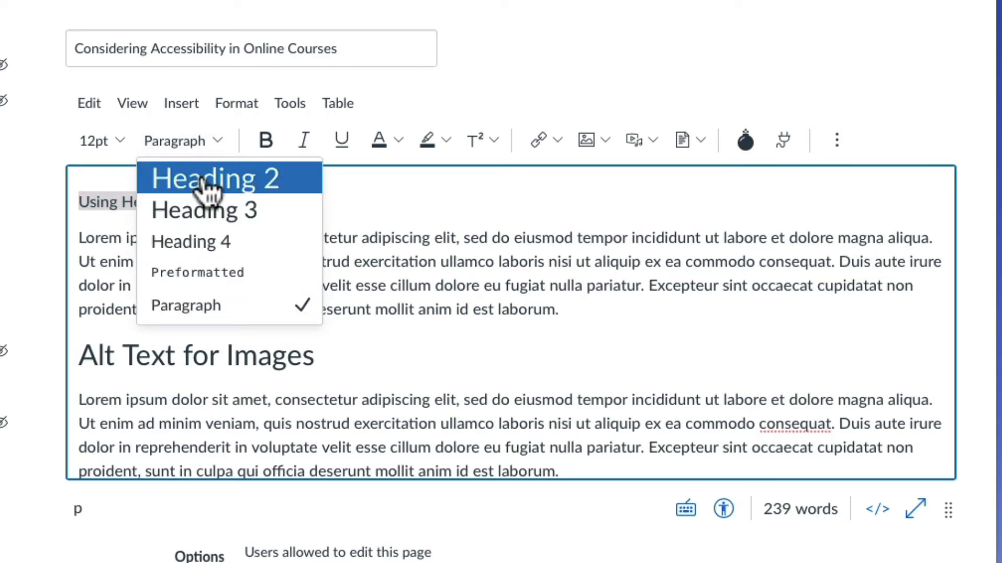
left_click(215, 178)
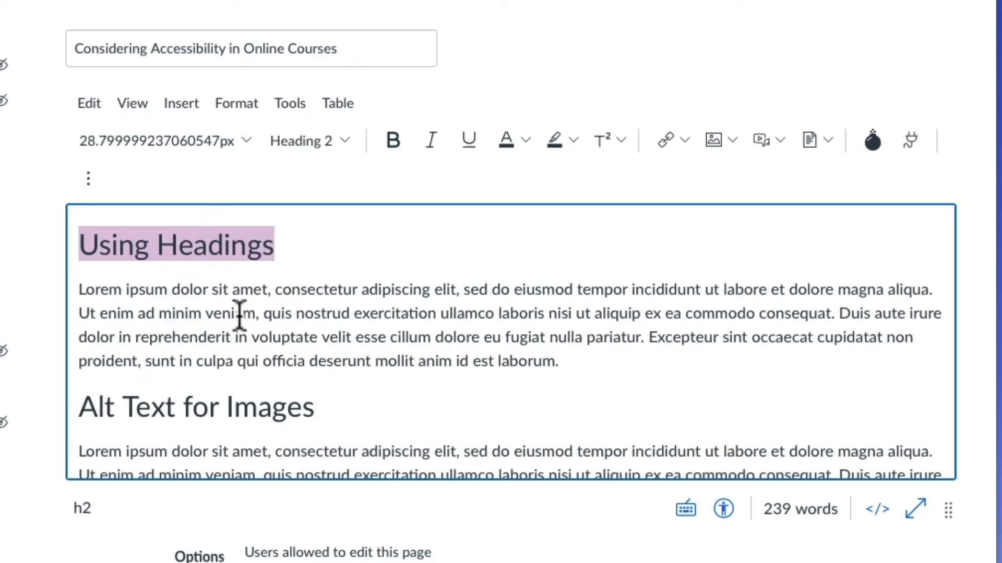
mouse_move(244, 322)
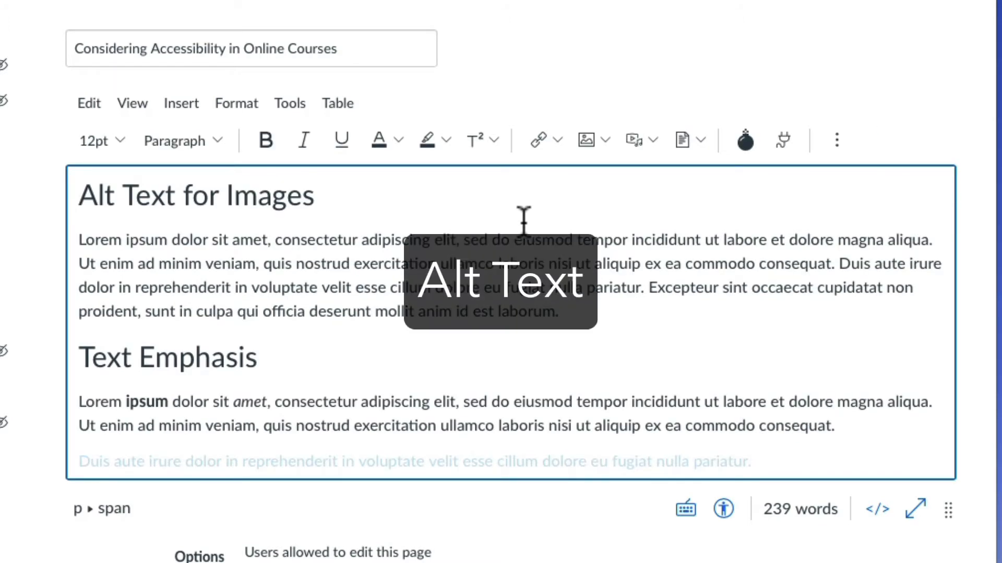
mouse_move(523, 221)
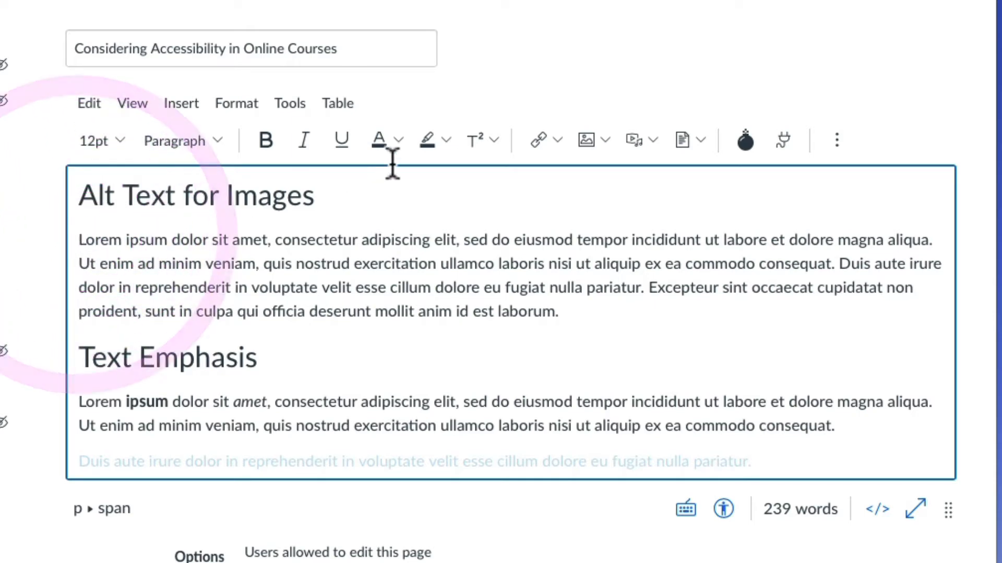
Choose Upload Image from the Images toolbar dropdown.
left_click(588, 138)
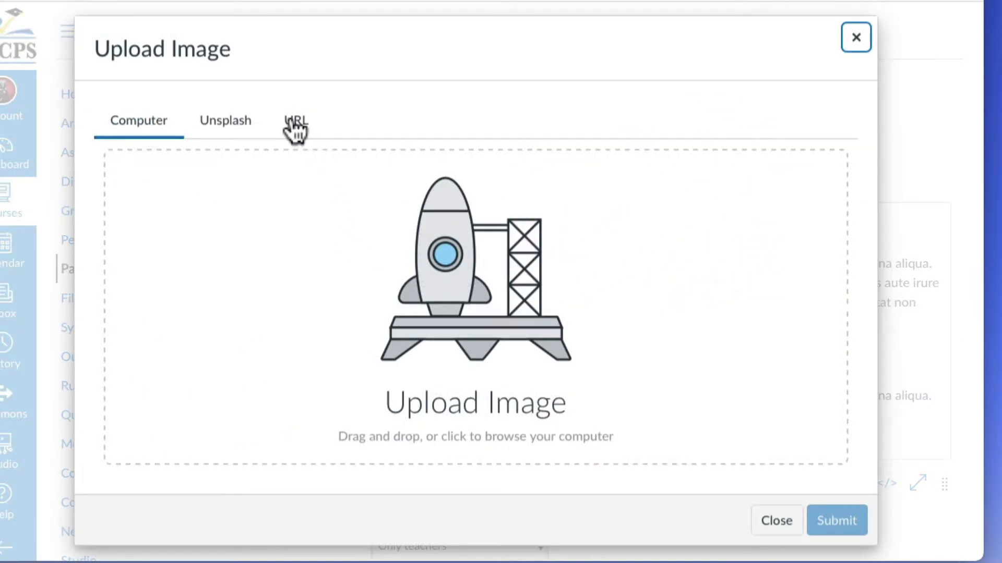
Upload canvas.png from the computer, give it alt text, and insert it into the page.
left_click(296, 120)
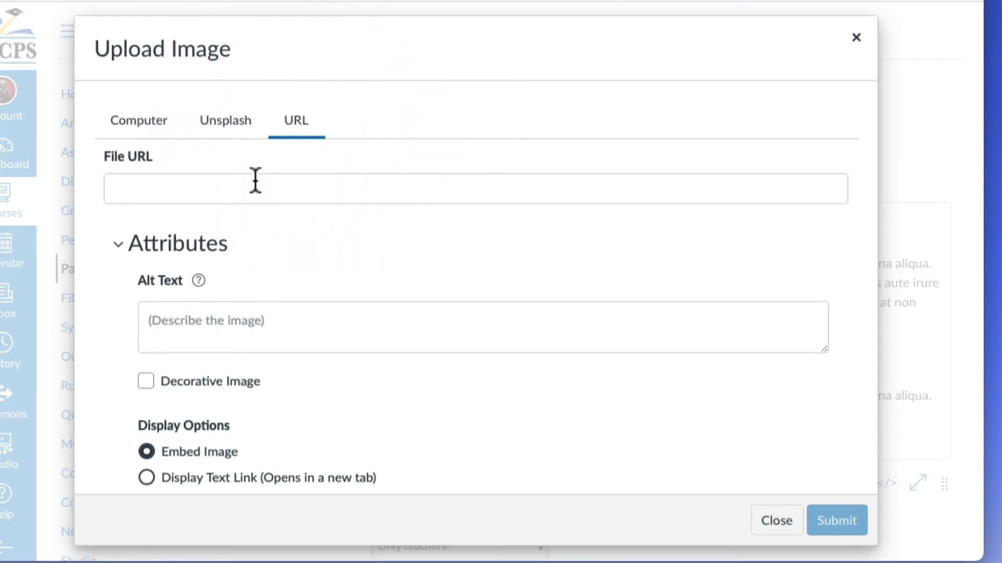
left_click(139, 121)
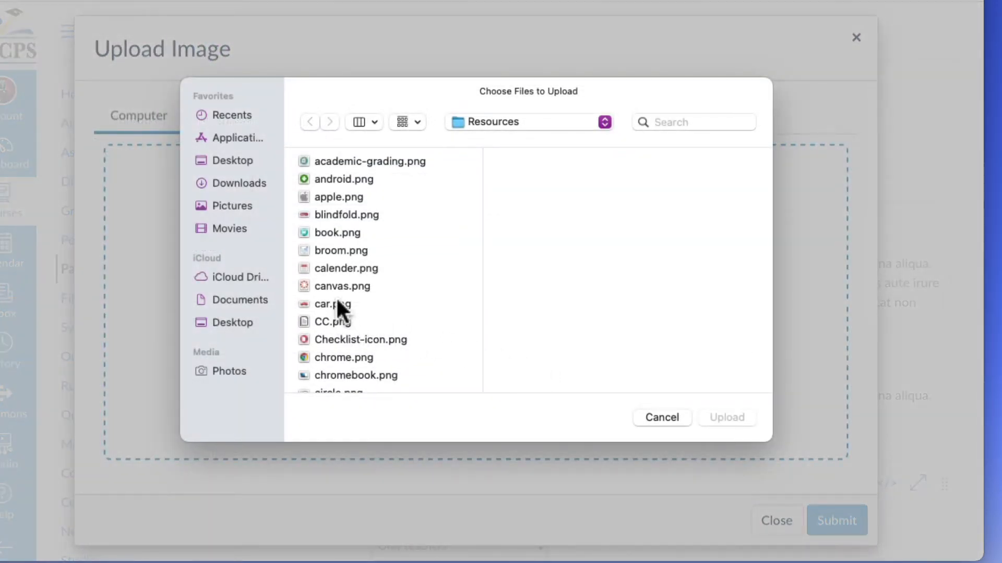
left_click(342, 286)
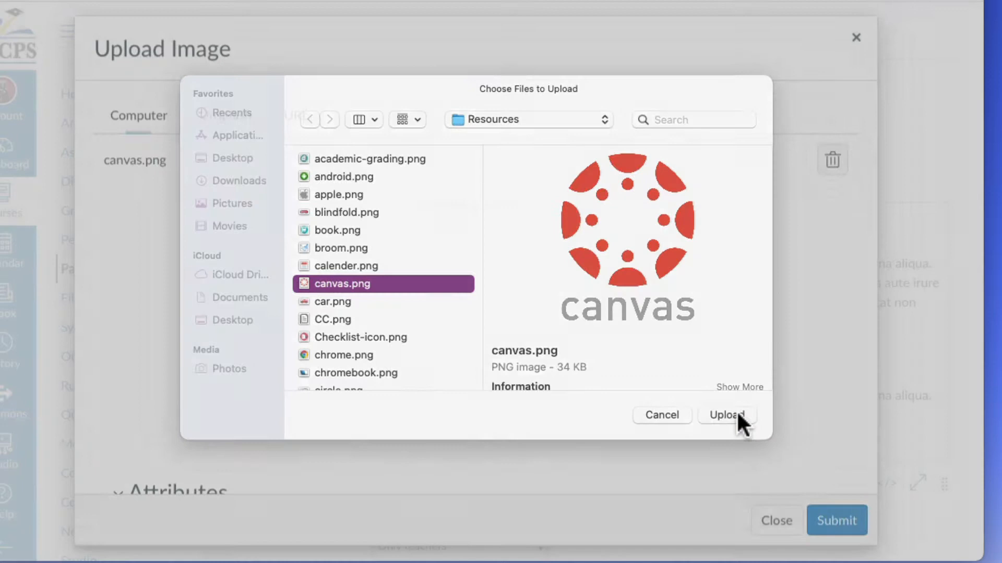
left_click(726, 415)
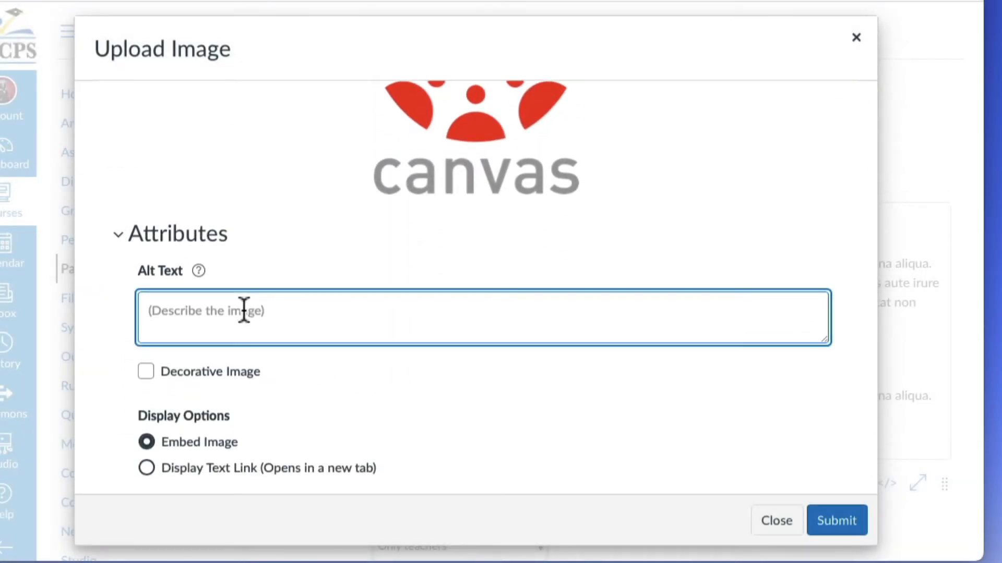
type("Canva")
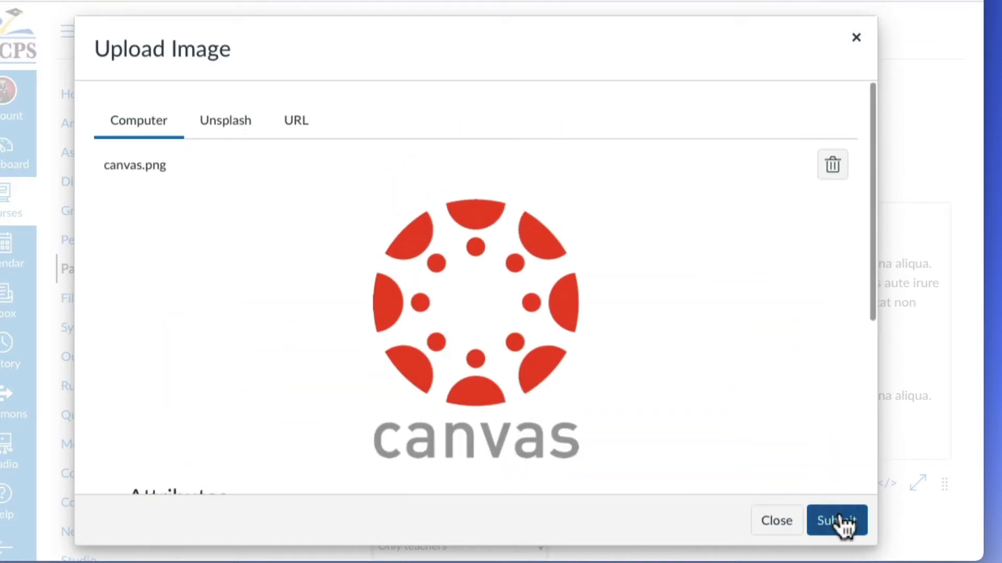
left_click(837, 521)
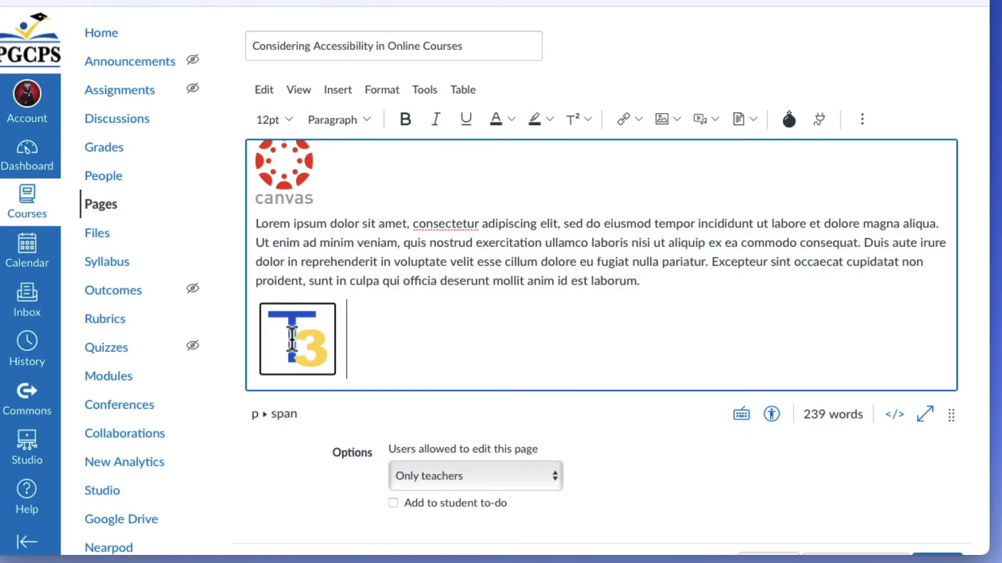
Set the T3 logo image's alt text to 'Technology Training Team Logo' in Image Options.
left_click(297, 339)
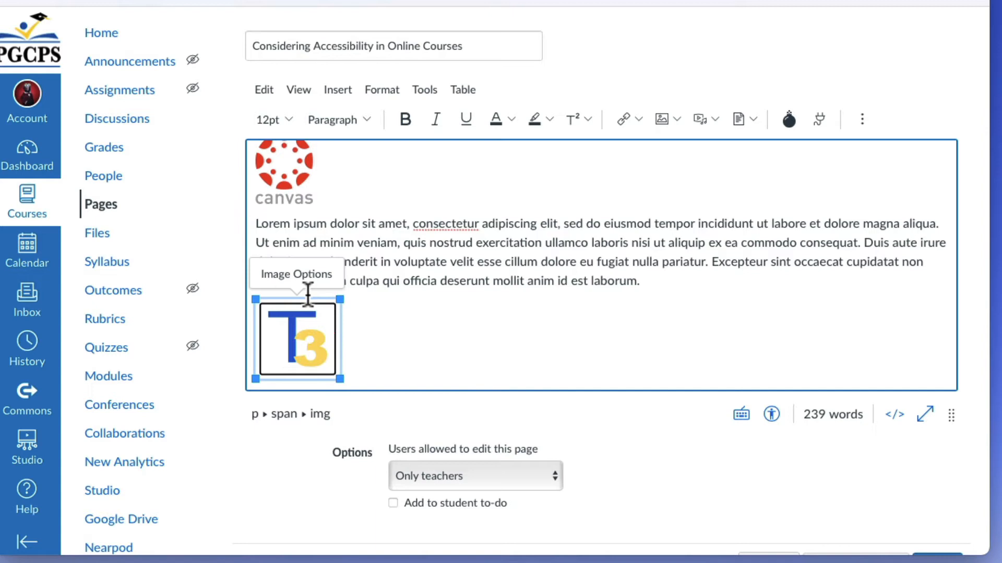
left_click(295, 274)
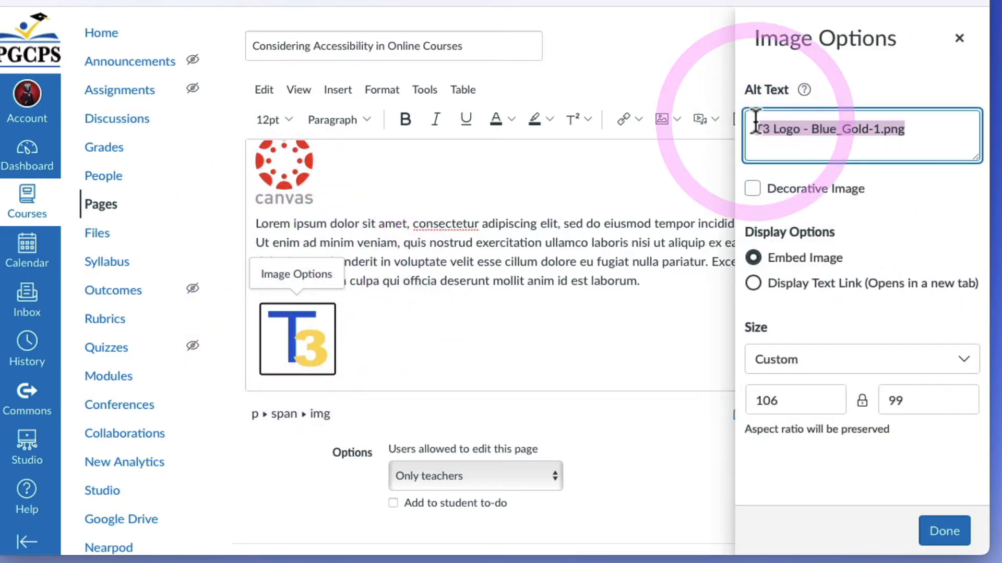
type("Technology Training Team Logo")
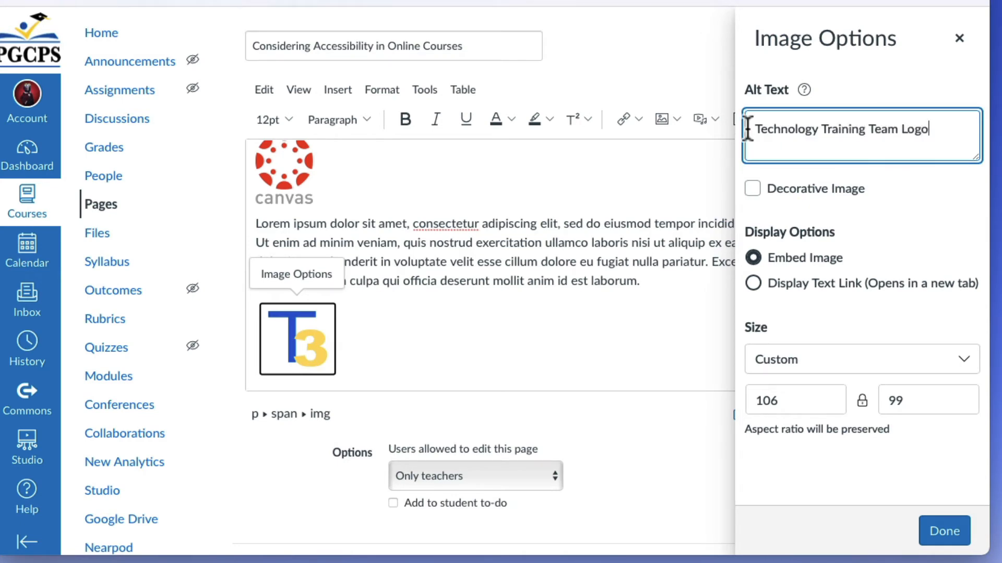
left_click(944, 531)
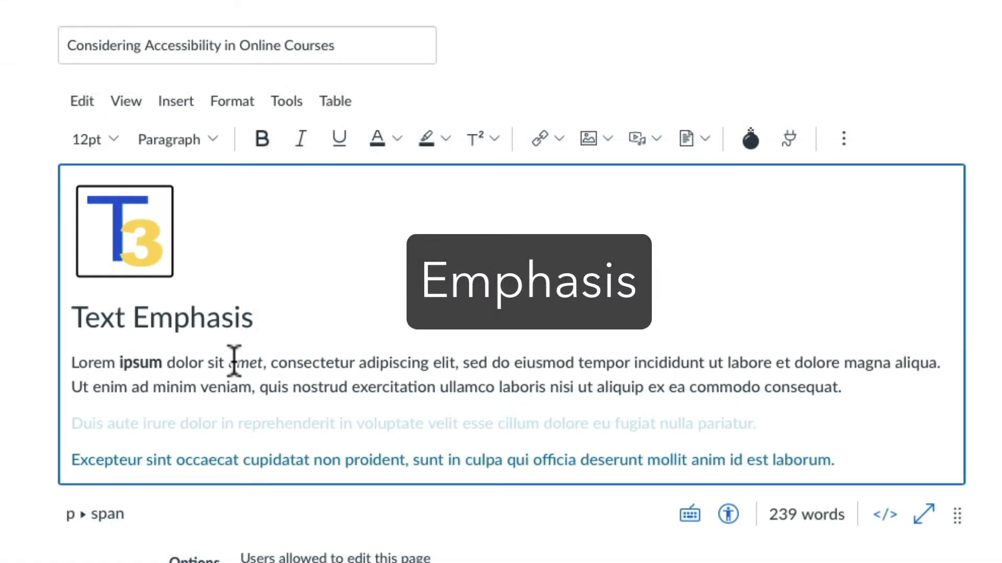
left_click(301, 139)
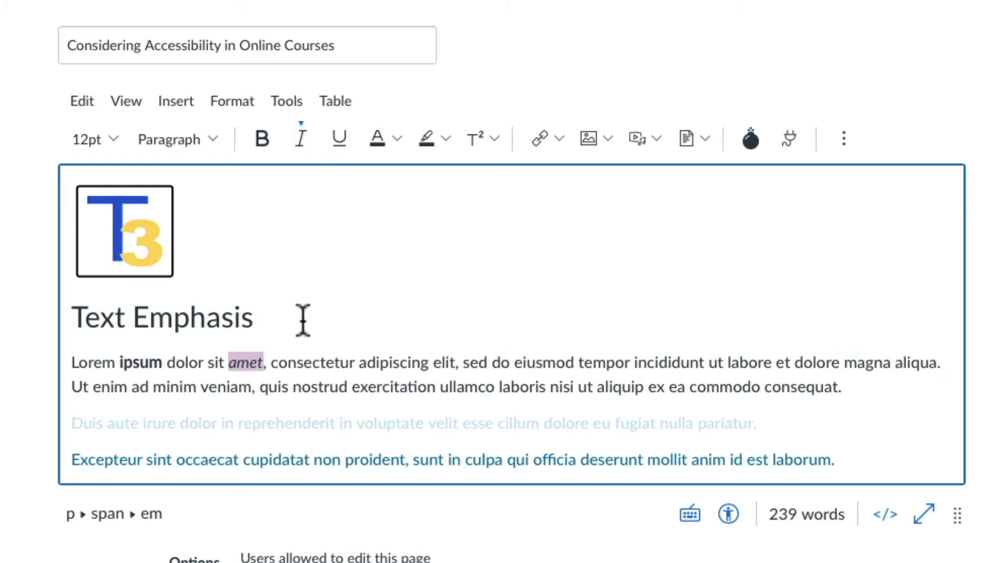
mouse_move(316, 397)
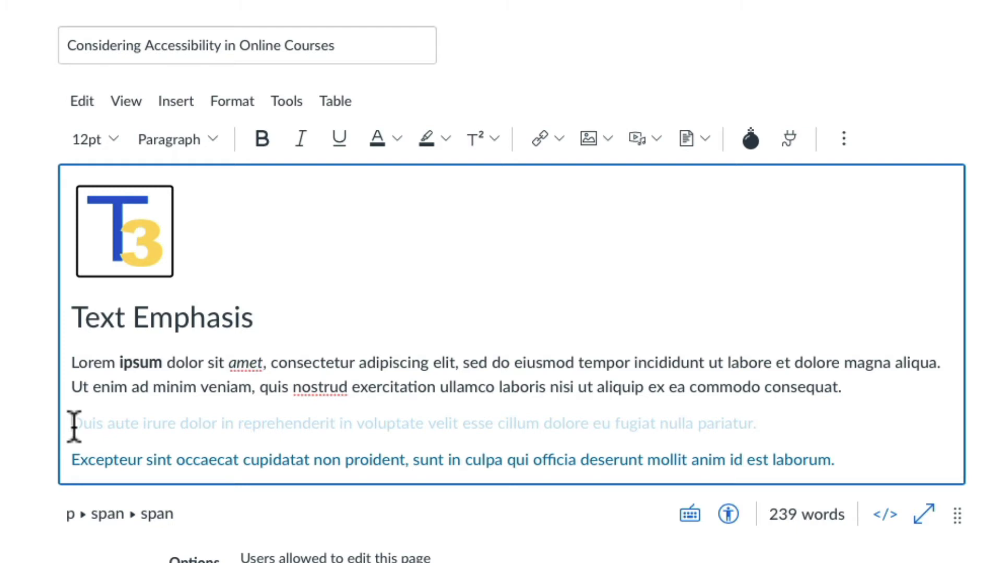
mouse_move(767, 431)
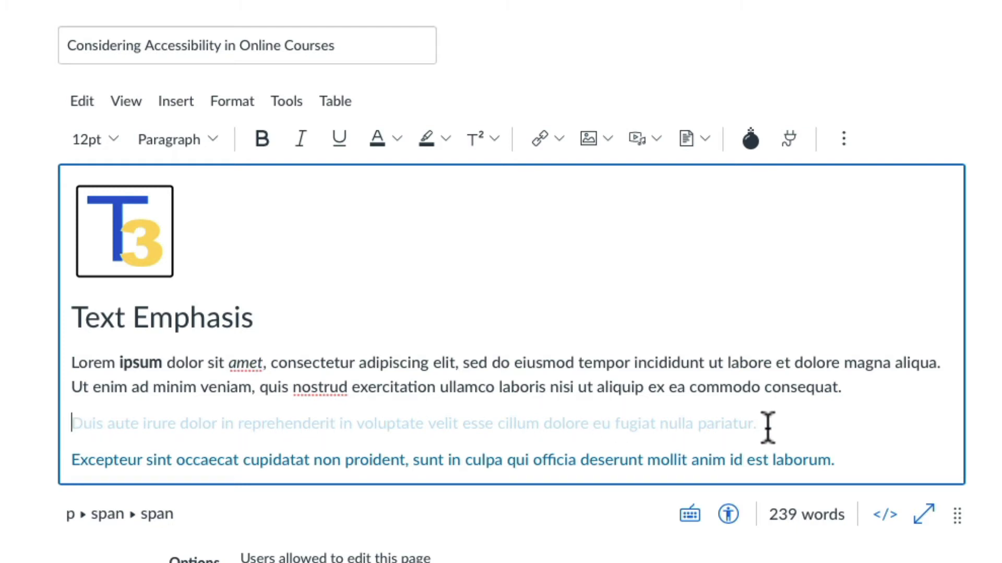
mouse_move(215, 454)
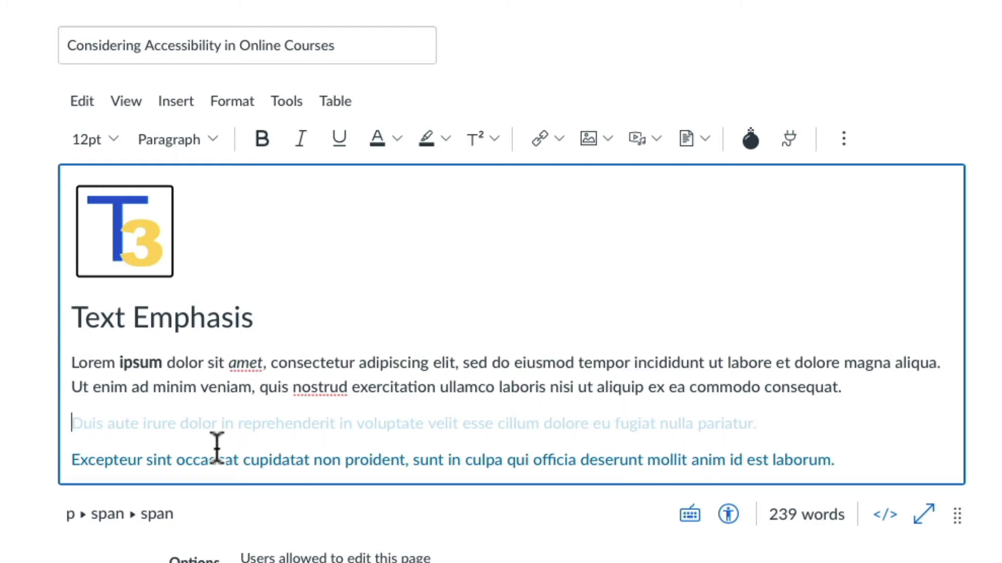
scroll("down", 3)
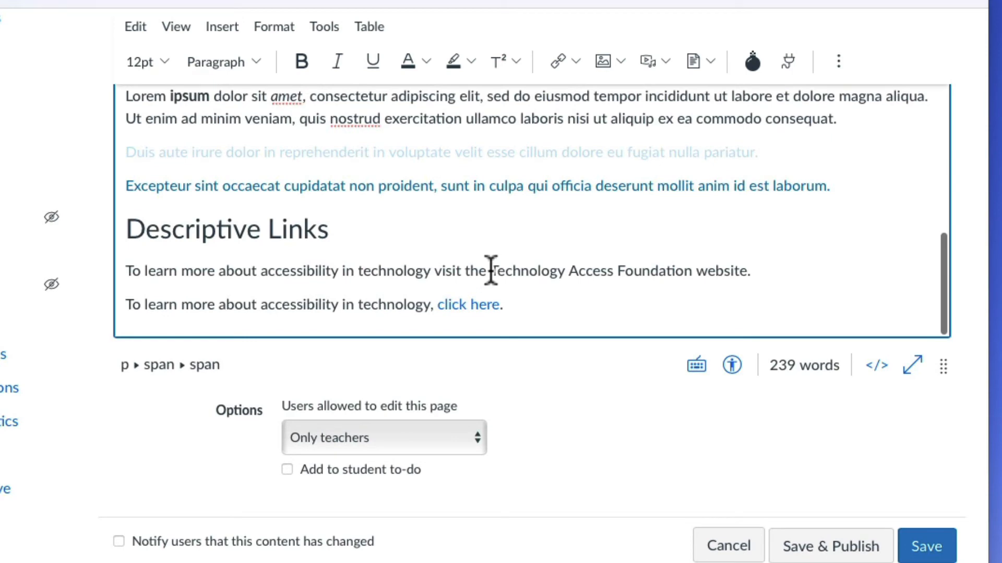
left_click_drag(491, 271, 695, 271)
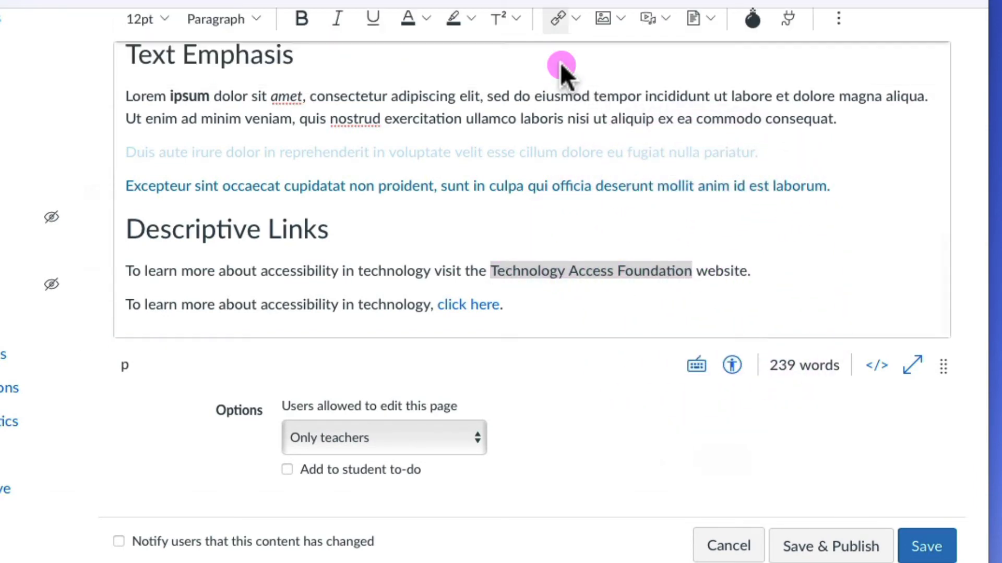
left_click(557, 17)
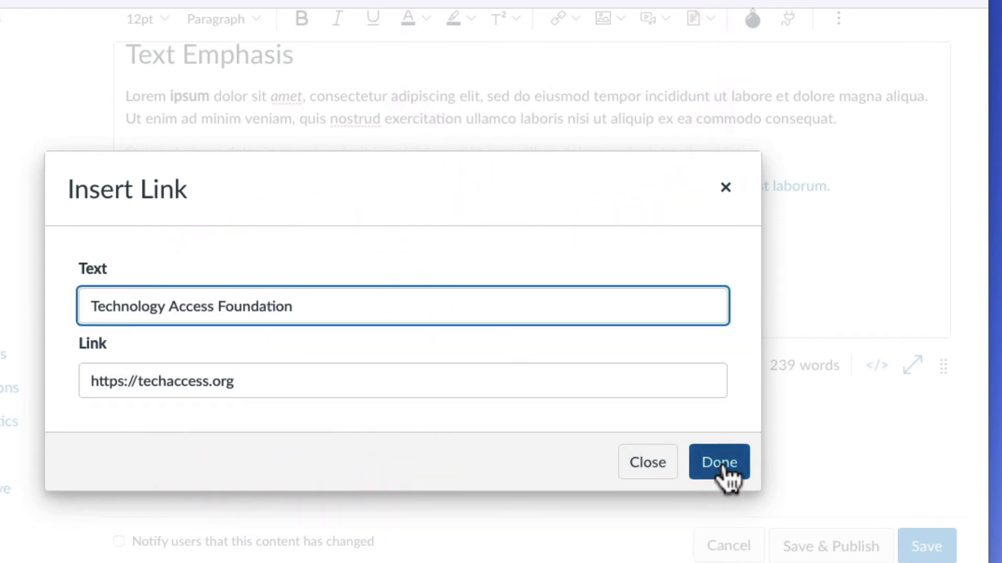
left_click(719, 463)
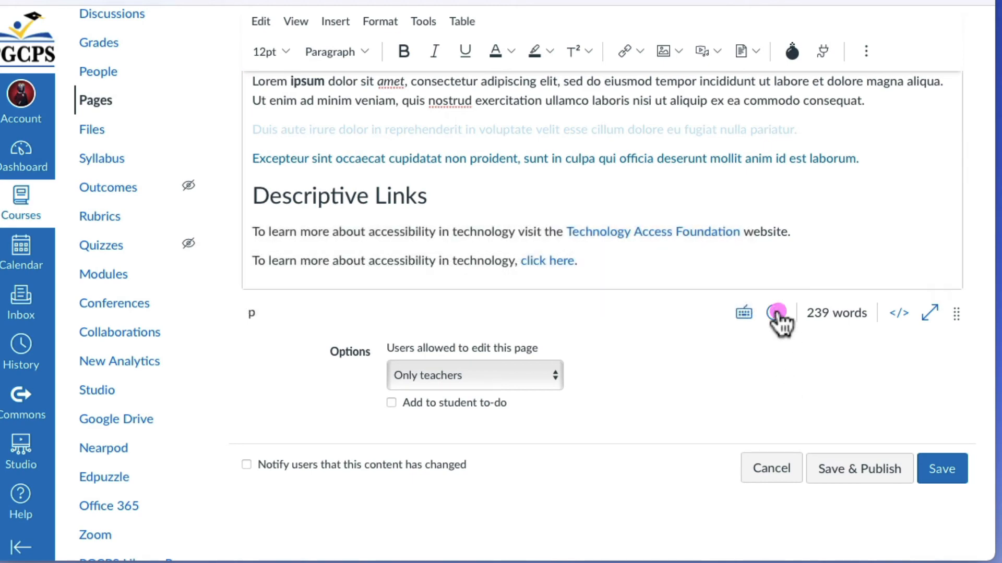
Apply a darker text colour to the pale paragraph via the Accessibility Checker, then save the page.
left_click(775, 313)
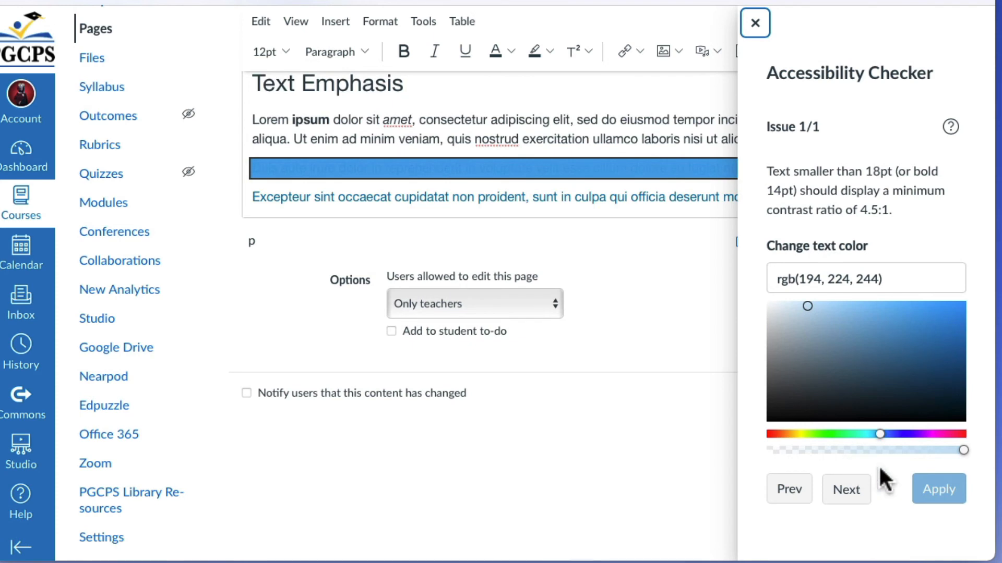
left_click(846, 489)
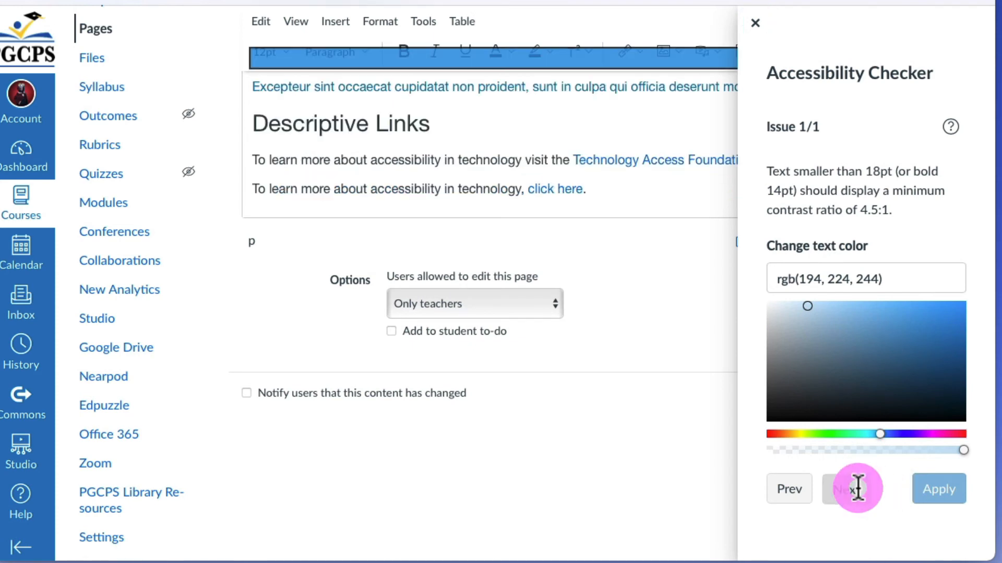
left_click(843, 332)
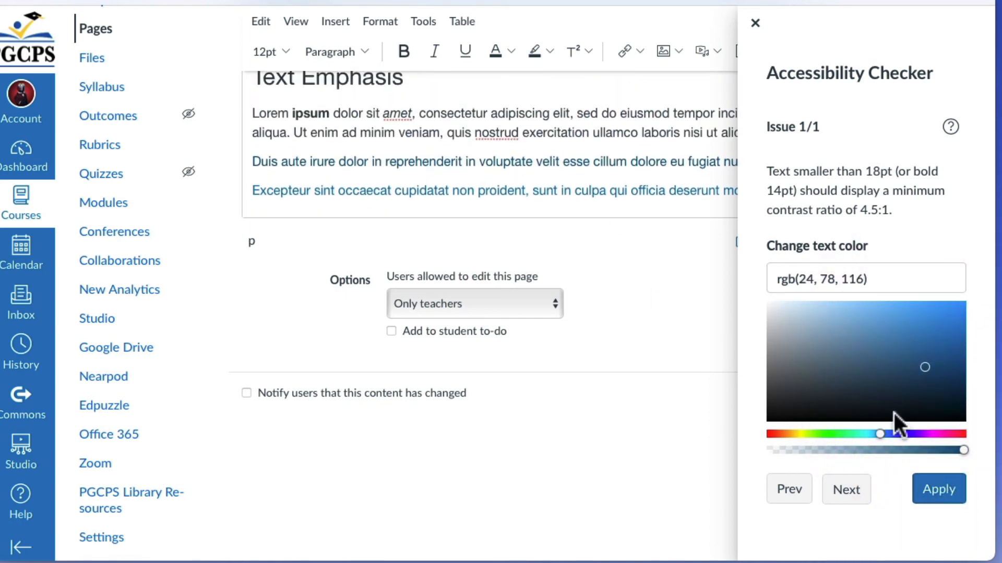
left_click(939, 490)
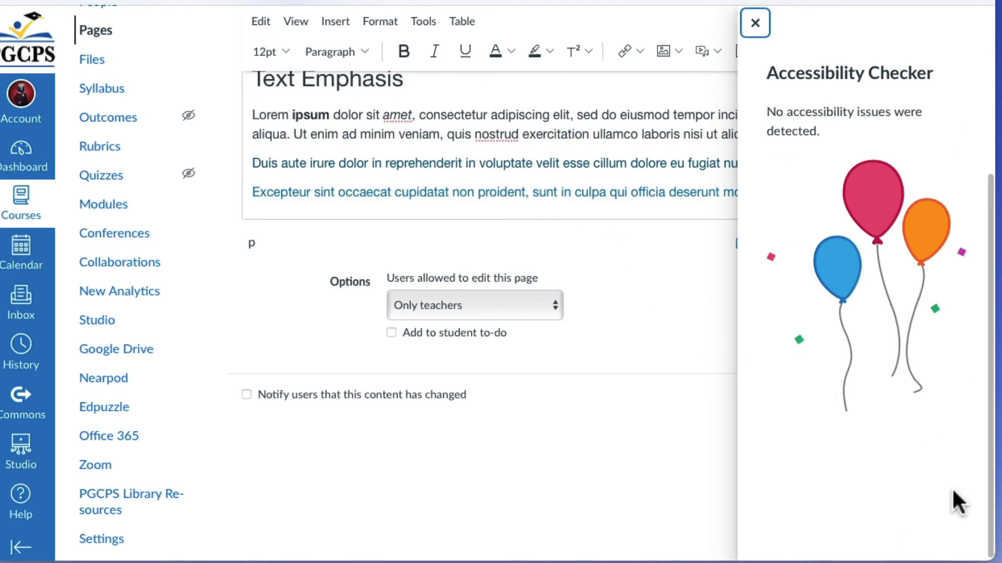
mouse_move(746, 58)
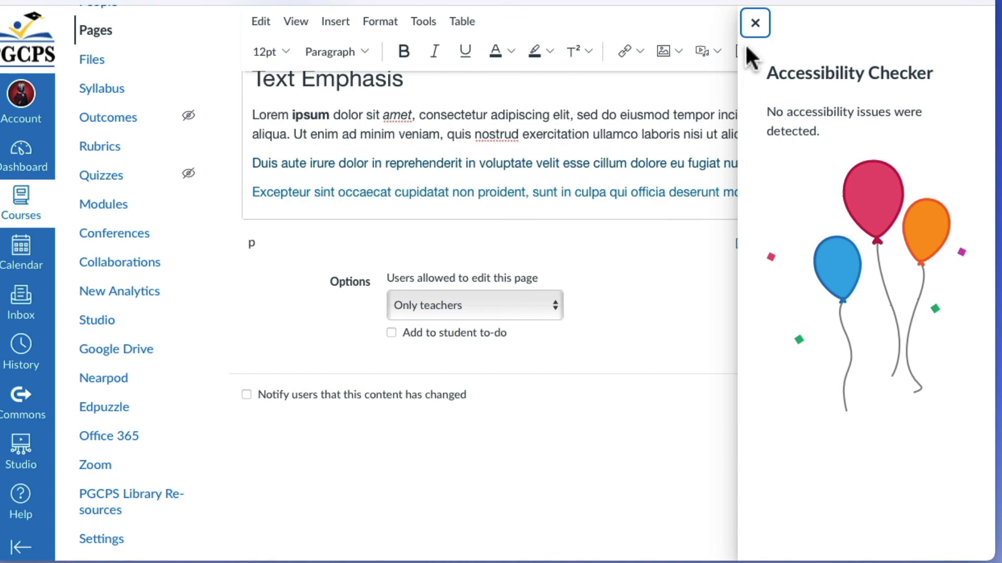
mouse_move(754, 24)
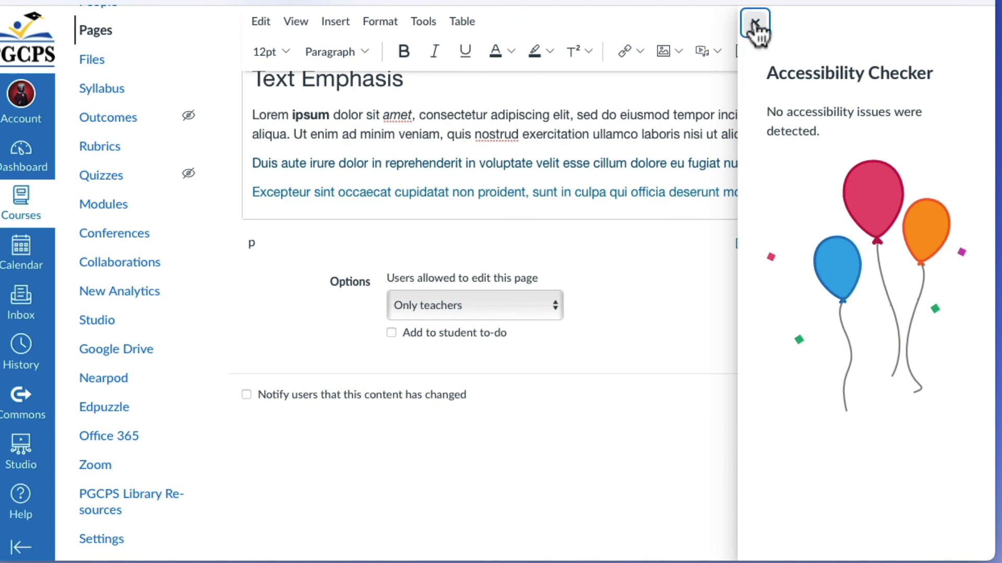
left_click(755, 22)
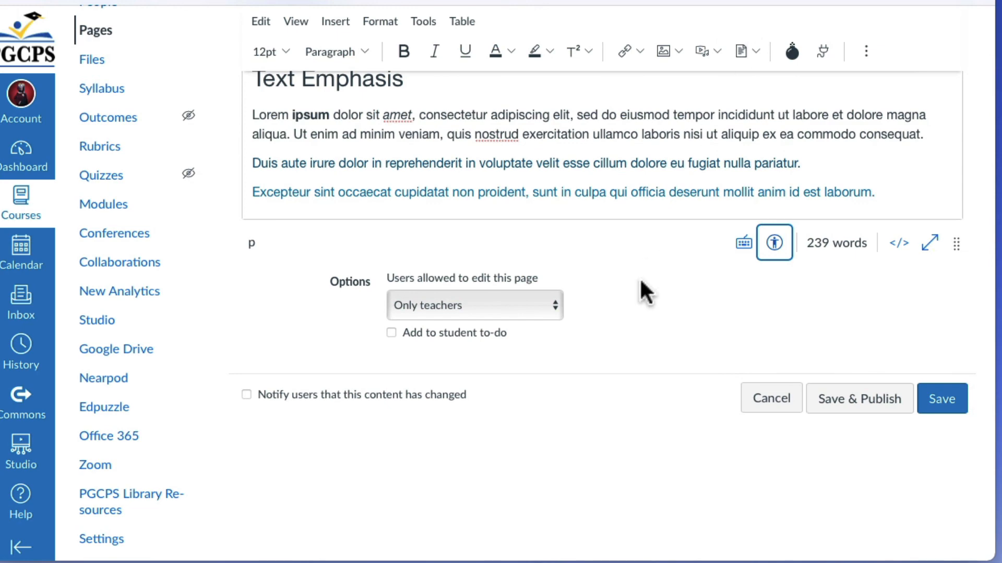
mouse_move(942, 399)
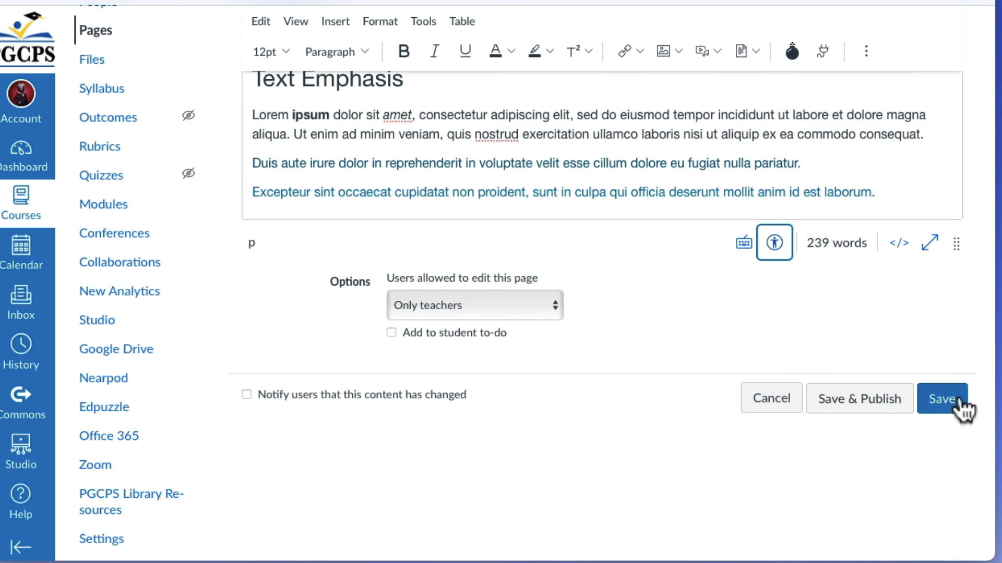
left_click(940, 399)
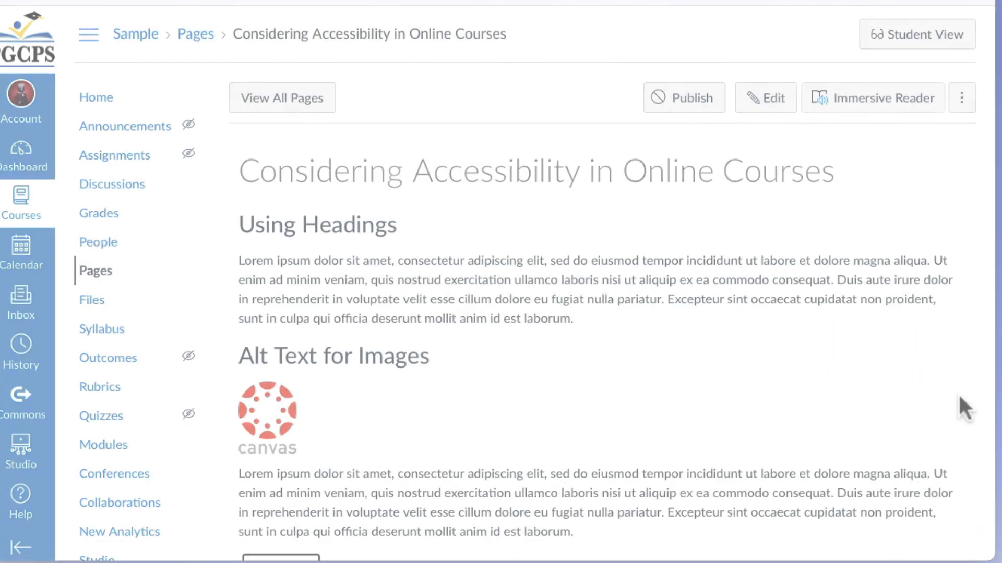